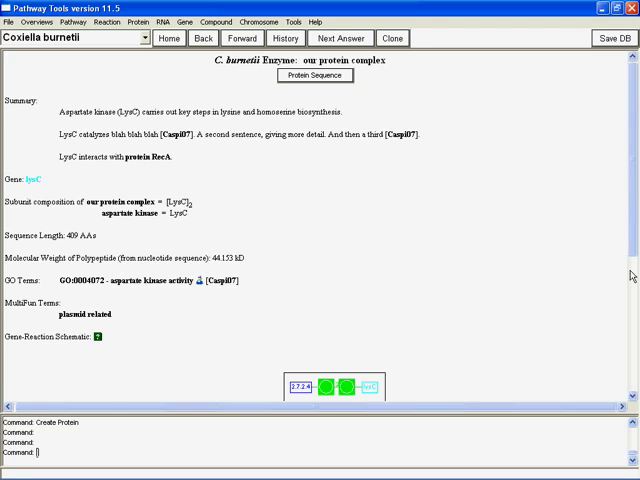
# Step: Scroll down the LysC enzyme page to review its reaction details
pyautogui.scroll(-3)
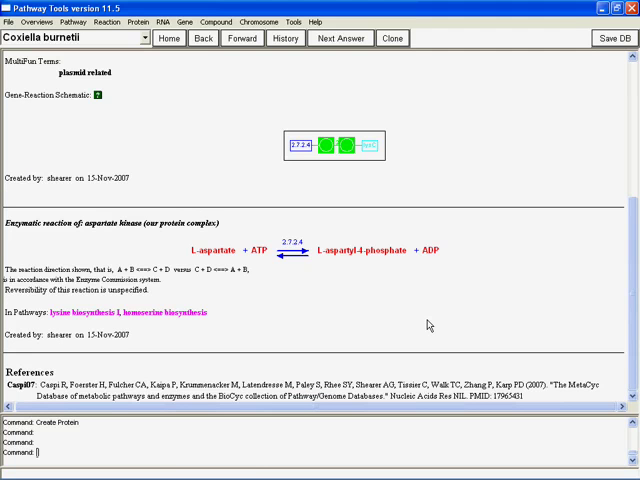
pyautogui.moveTo(85, 312)
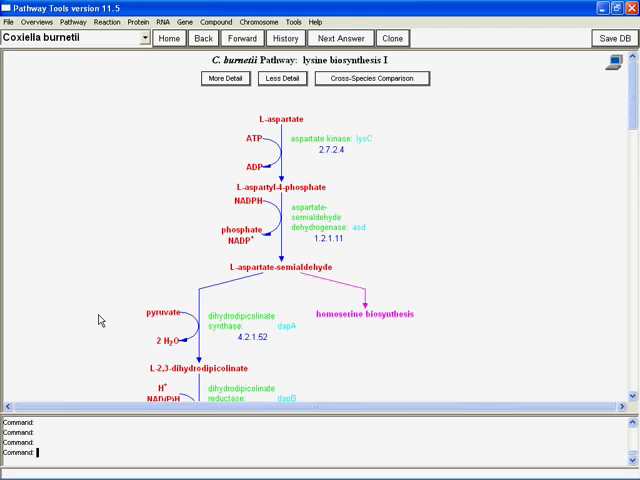
pyautogui.moveTo(124, 297)
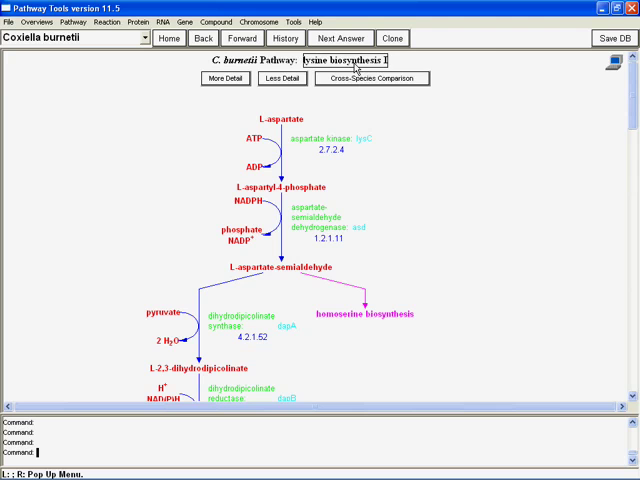
pyautogui.rightClick(345, 62)
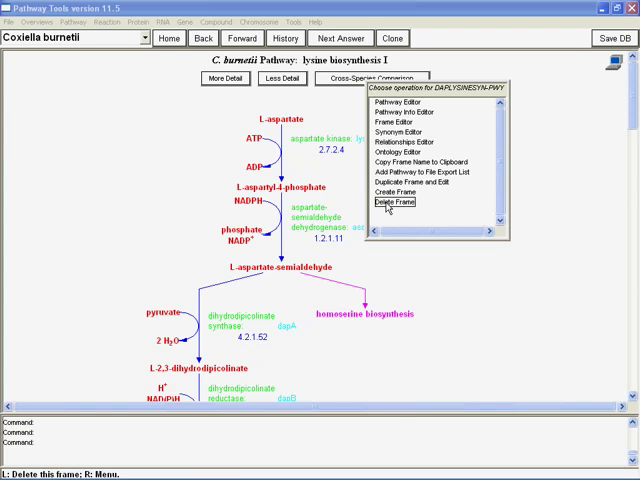
pyautogui.moveTo(395, 103)
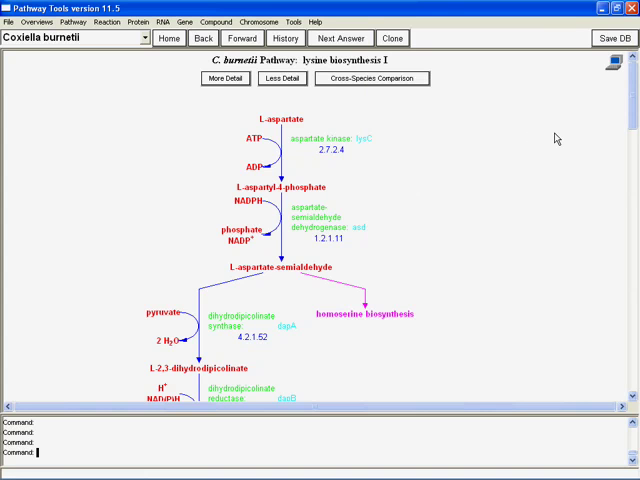
pyautogui.moveTo(535, 148)
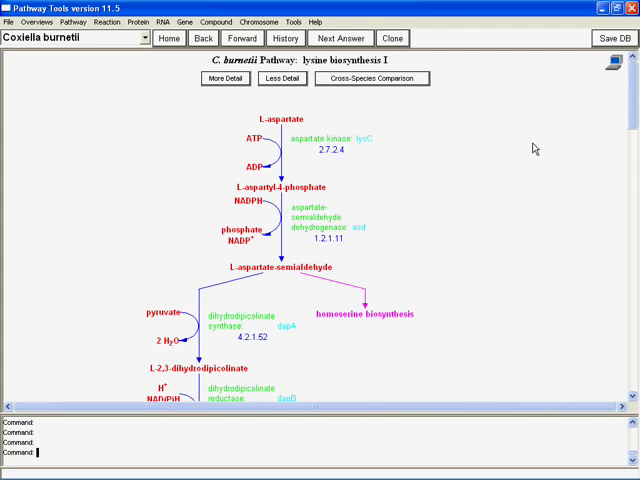
pyautogui.moveTo(340, 165)
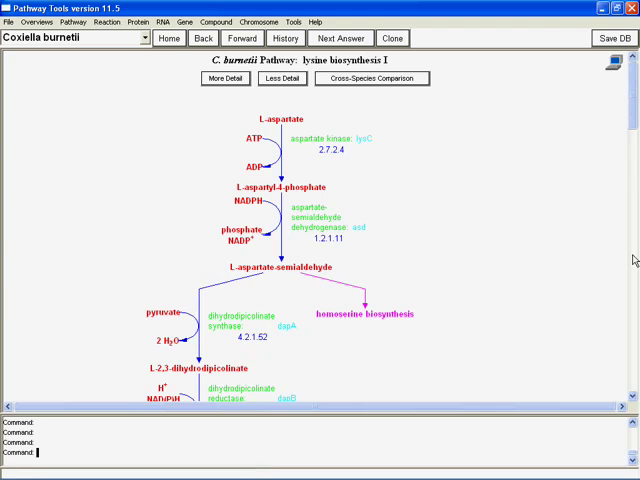
pyautogui.scroll(-3)
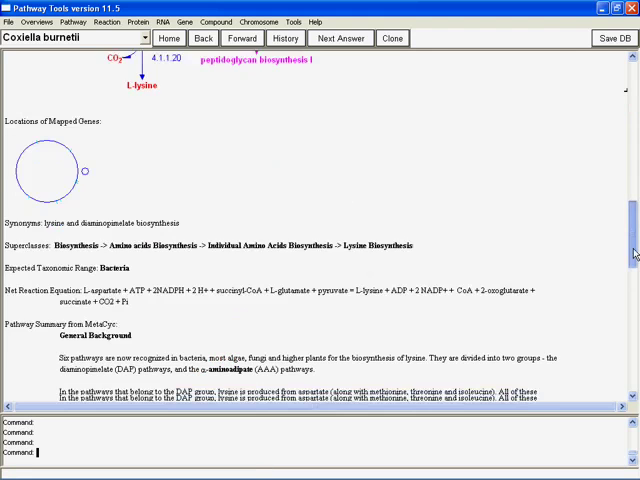
pyautogui.scroll(-3)
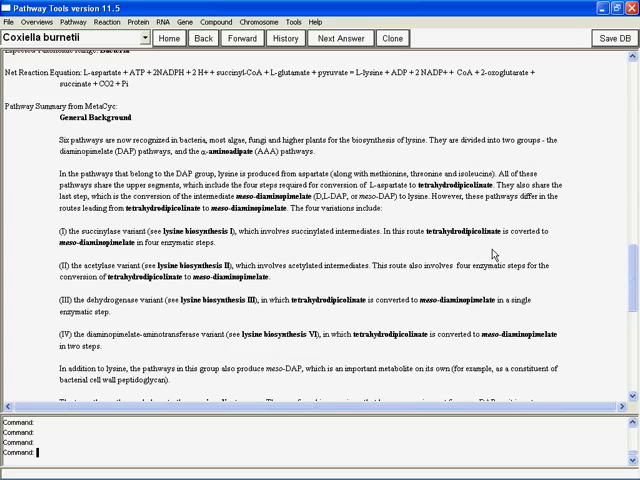
pyautogui.moveTo(482, 283)
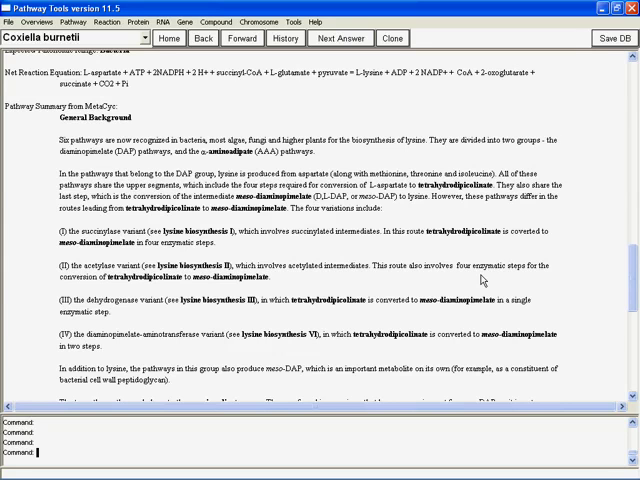
pyautogui.scroll(-3)
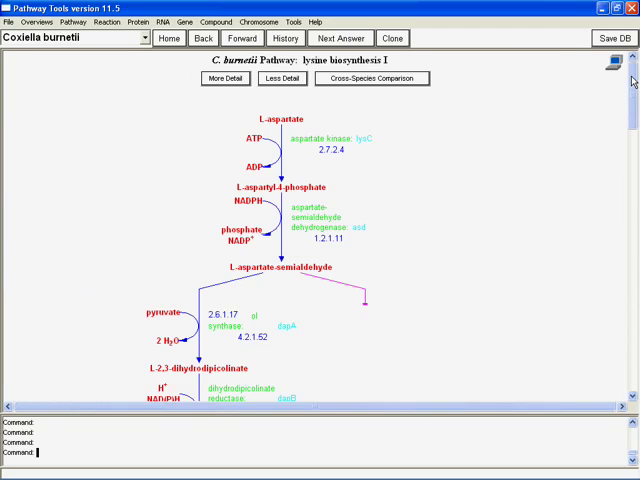
pyautogui.moveTo(565, 147)
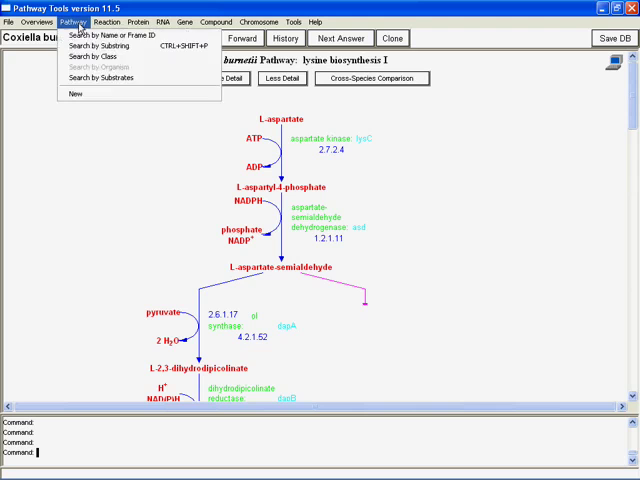
# Step: Choose Pathway > New to get a blank Pathway Info Editor for PWY459-34
pyautogui.click(73, 93)
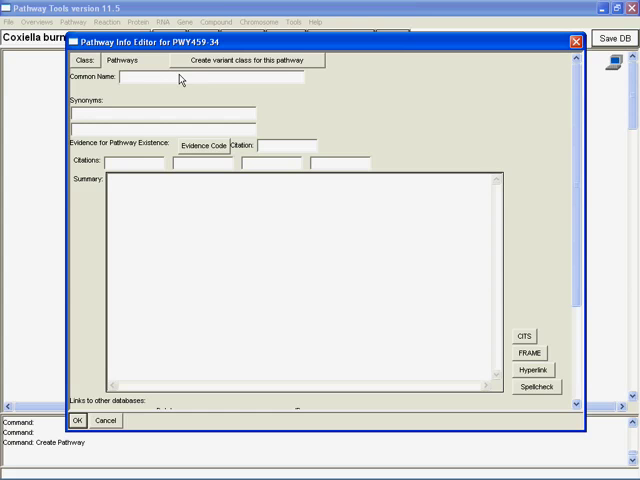
# Step: Enter common name 'Our lysine pathway' and summary 'Our summary goes here.'
pyautogui.write('Our lysine p')
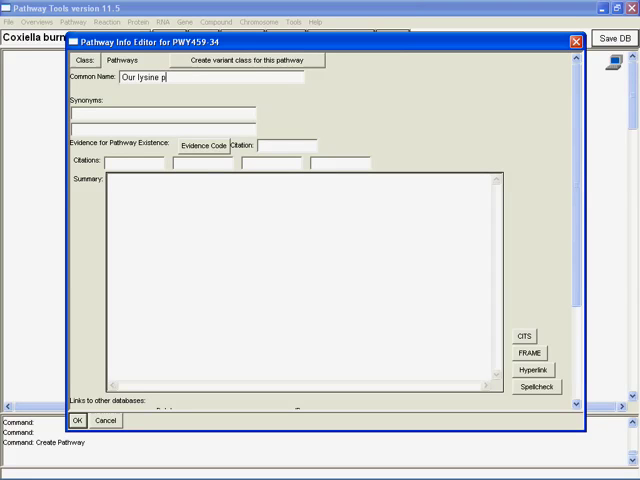
pyautogui.write('athway')
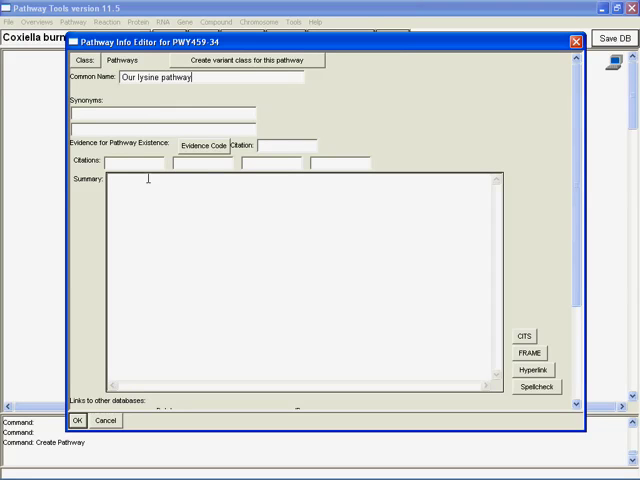
pyautogui.write('Our sum')
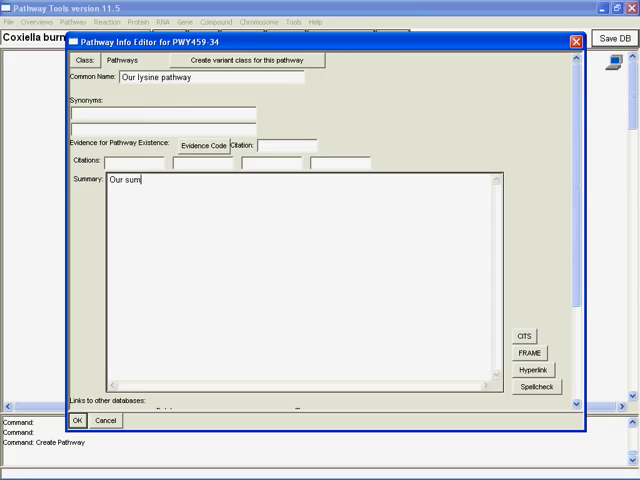
pyautogui.write('mary goes here.')
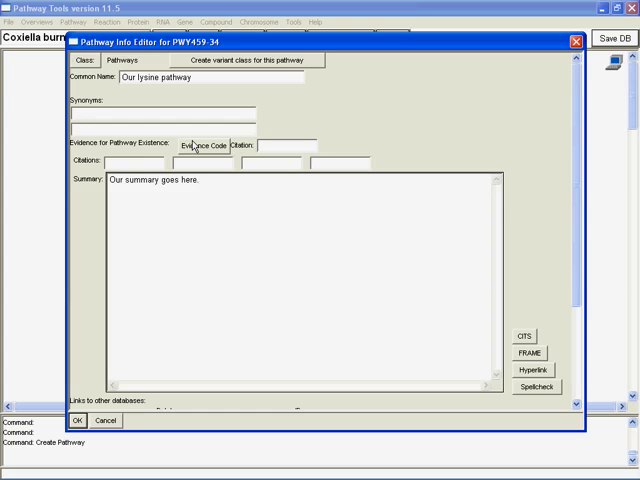
pyautogui.click(215, 181)
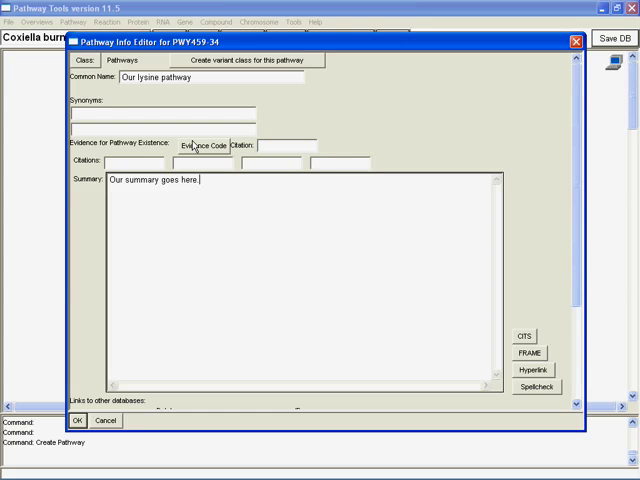
# Step: Scroll to the editor's database links, hypothetical reactions and credits sections
pyautogui.scroll(-3)
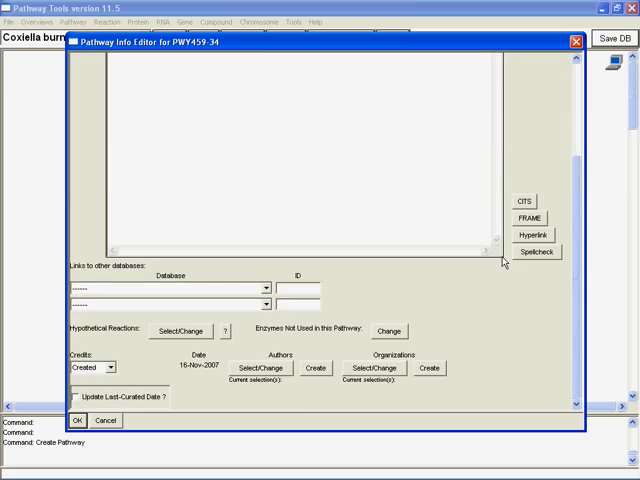
pyautogui.moveTo(437, 390)
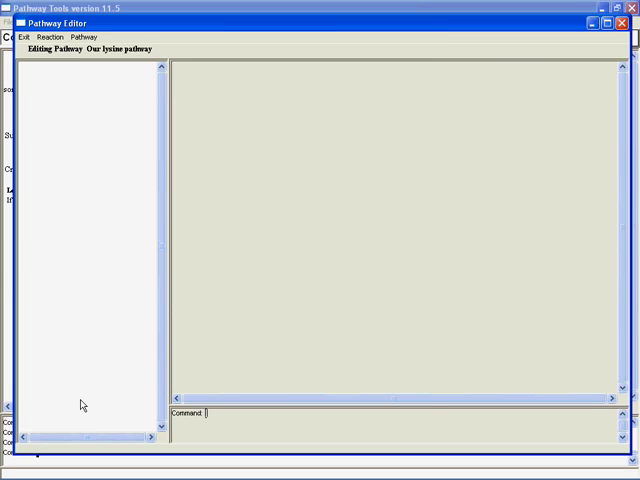
pyautogui.moveTo(90, 138)
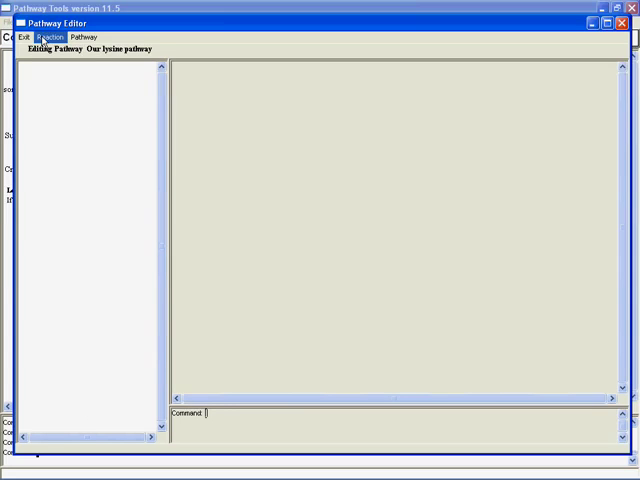
# Step: Choose the Reaction menu's new reaction command for Our lysine pathway
pyautogui.click(40, 37)
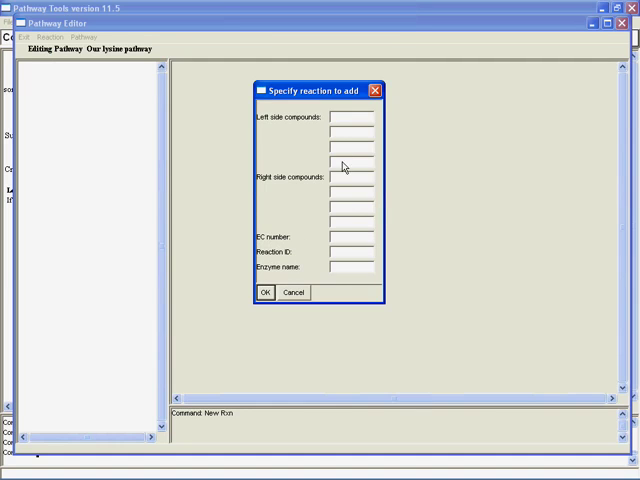
pyautogui.moveTo(343, 259)
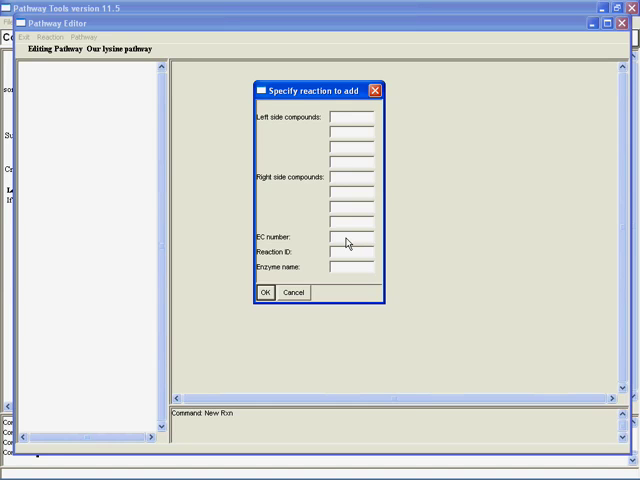
# Step: Add reaction EC 2.7.2.4 (ASPARTATEKIN-RXN) to the pathway
pyautogui.click(350, 237)
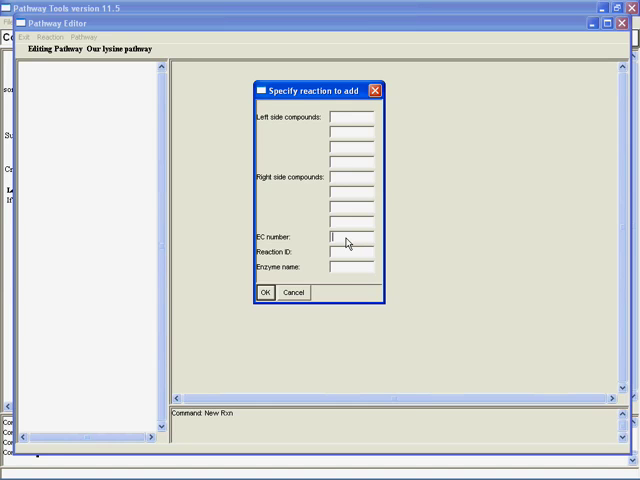
pyautogui.write('2.7')
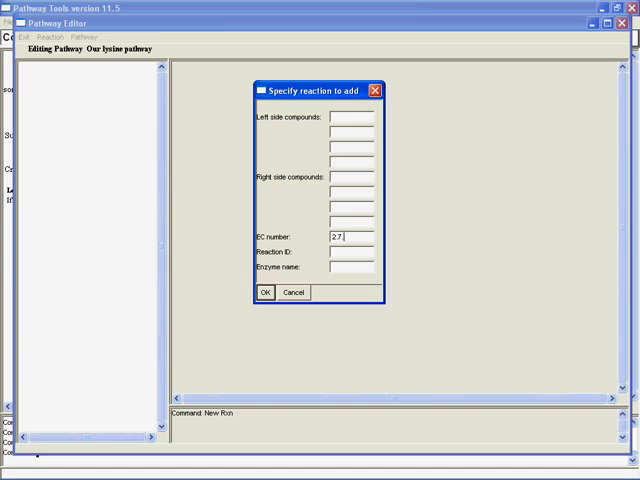
pyautogui.write('.2.4')
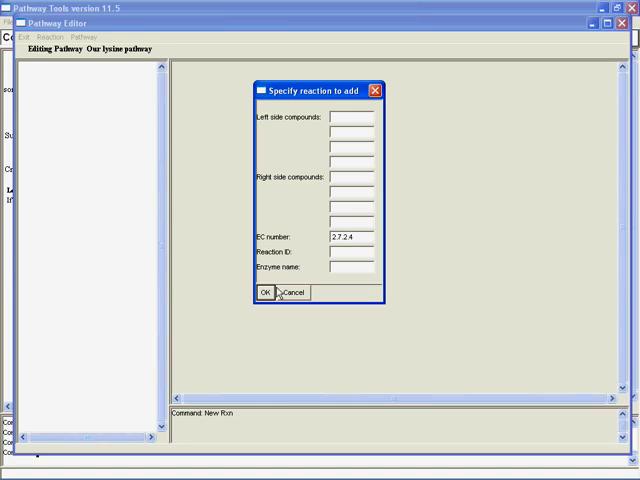
pyautogui.click(264, 292)
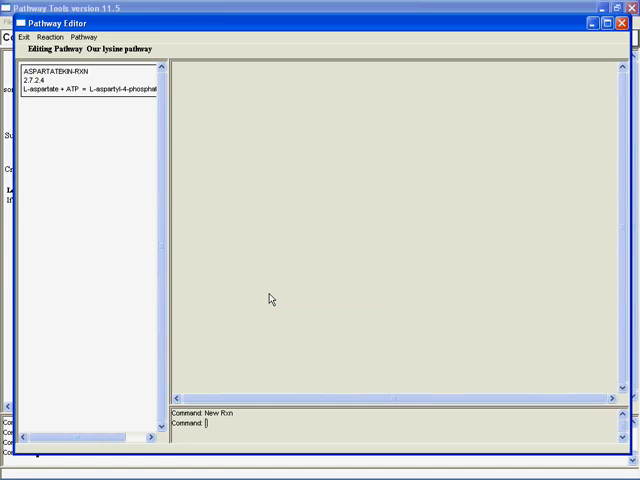
pyautogui.moveTo(90, 91)
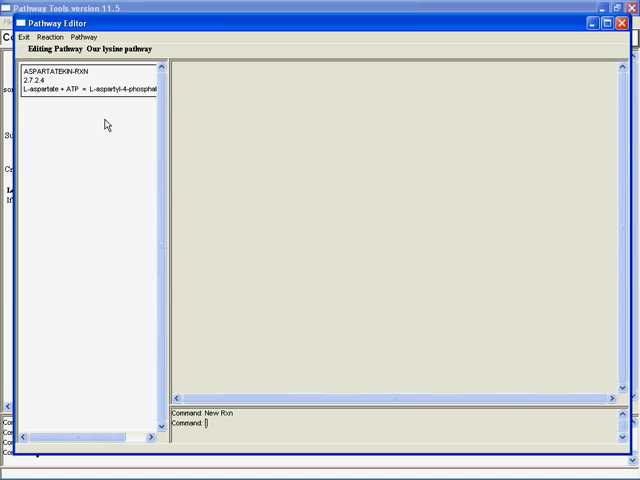
# Step: Add reactions by EC number 1.2.1.11, 4.2.1.52 and 1.3.1.26
pyautogui.click(49, 37)
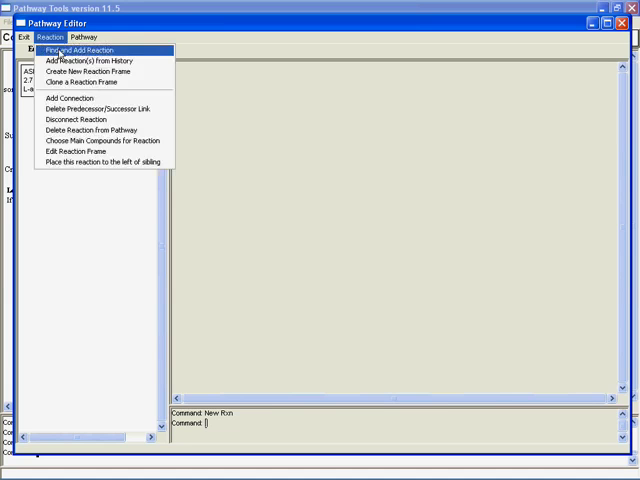
pyautogui.moveTo(90, 71)
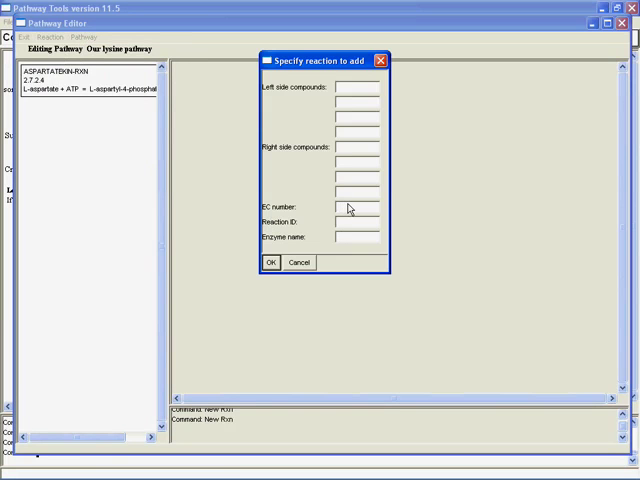
pyautogui.write('1.2')
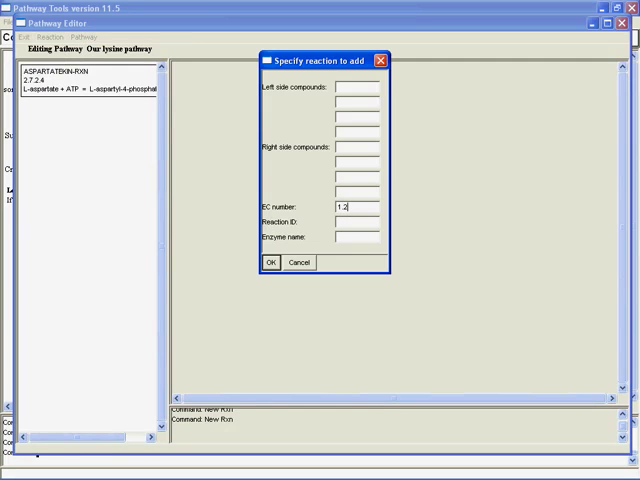
pyautogui.write('.1.11')
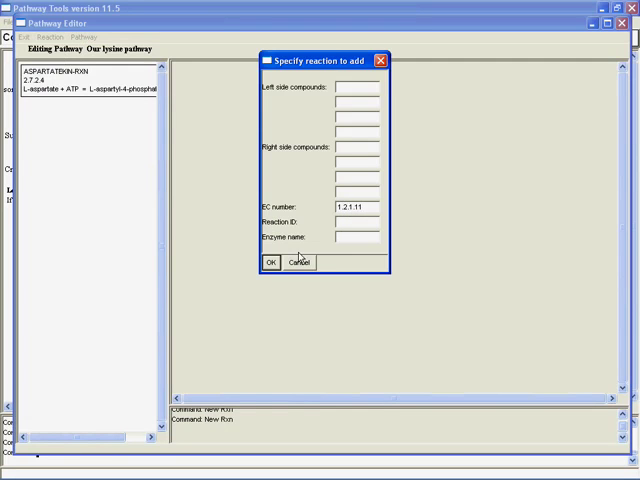
pyautogui.click(271, 262)
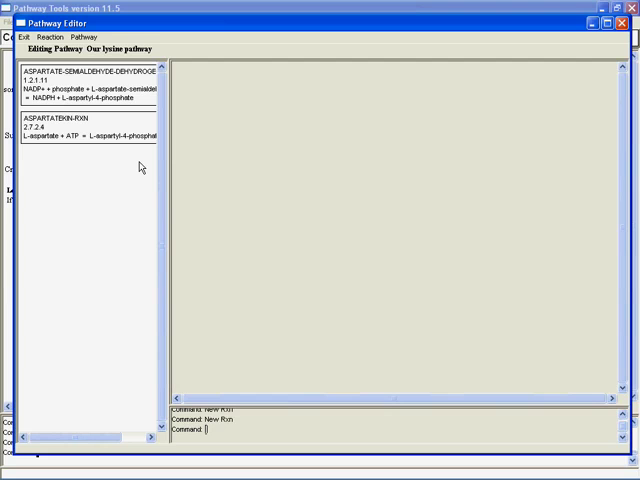
pyautogui.moveTo(182, 168)
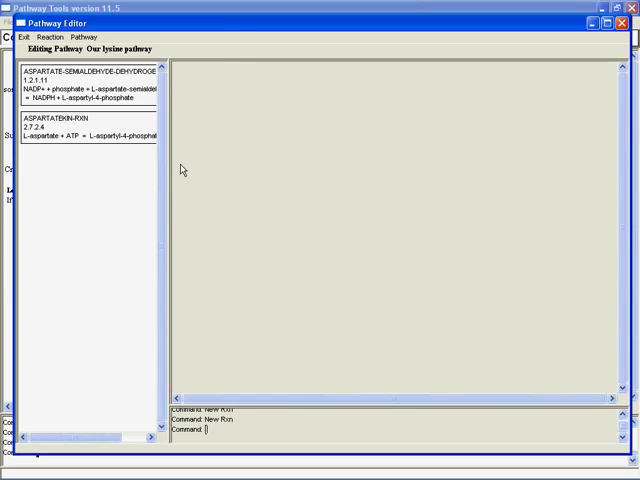
pyautogui.click(47, 37)
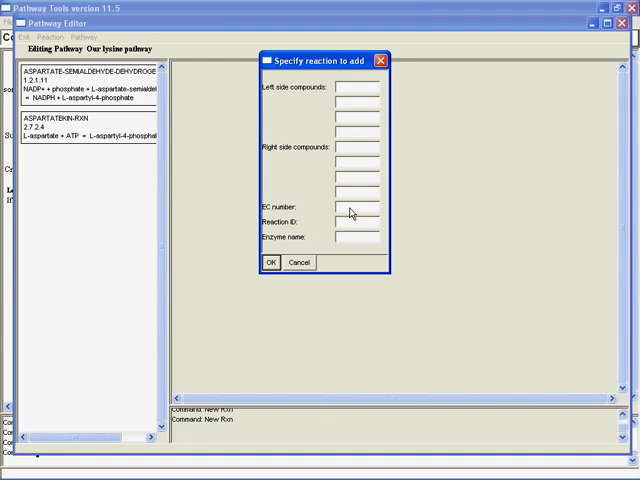
pyautogui.write('4.2')
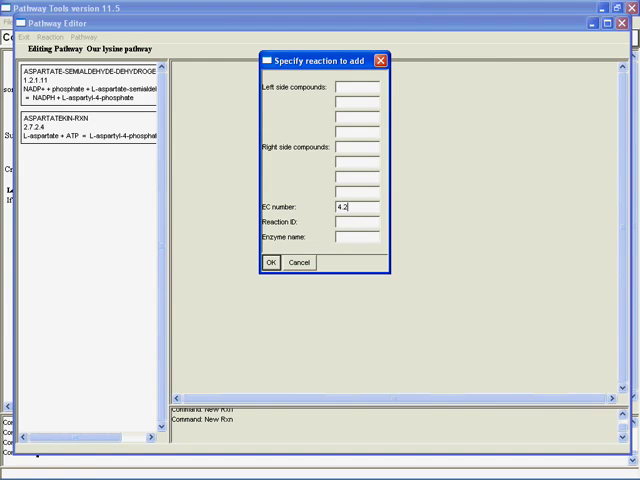
pyautogui.write('1.52')
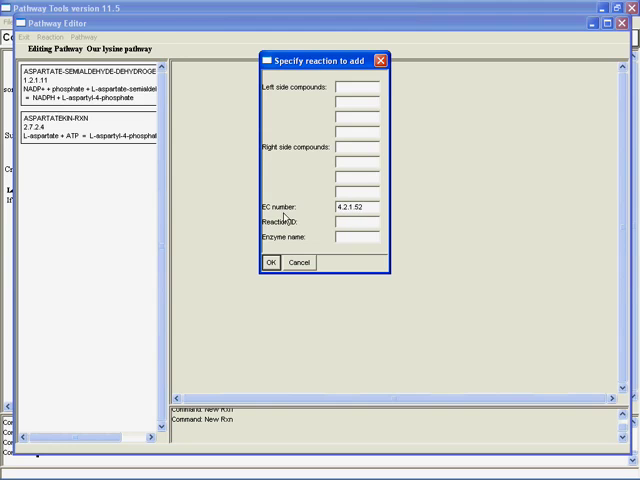
pyautogui.click(270, 261)
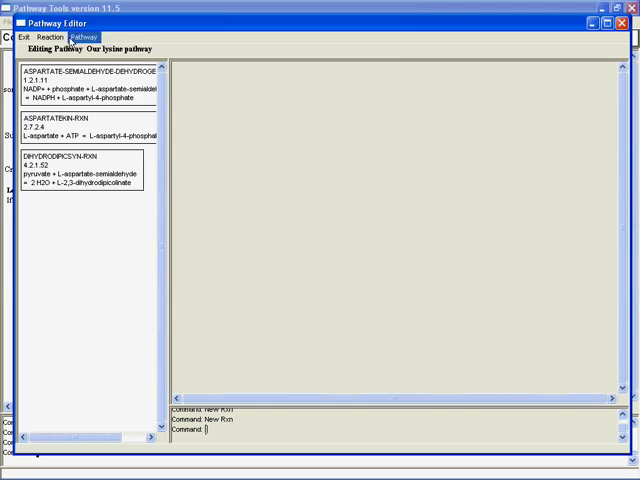
pyautogui.click(48, 37)
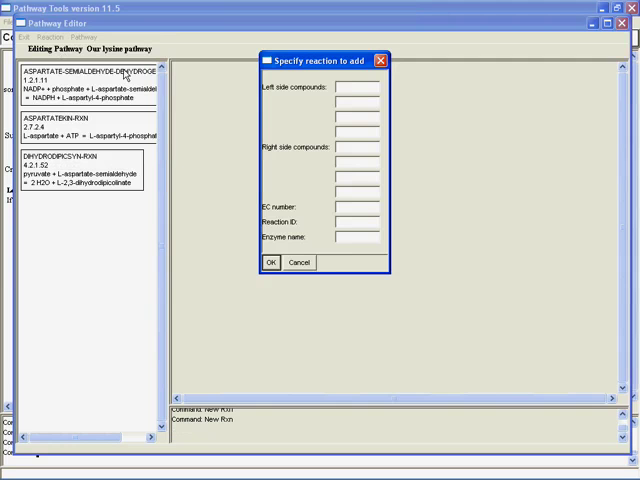
pyautogui.moveTo(347, 206)
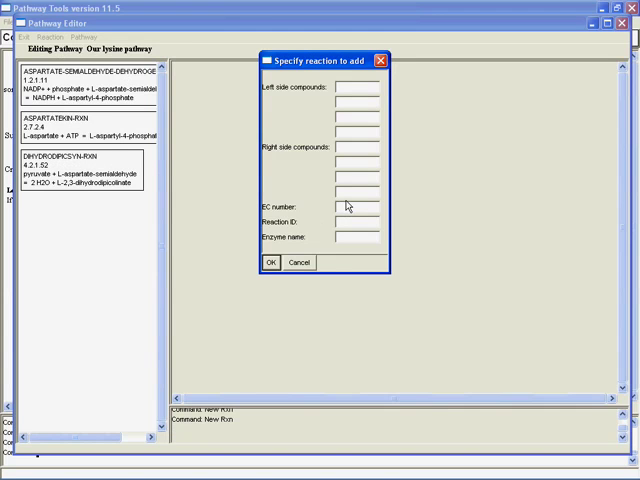
pyautogui.write('1.3.1.')
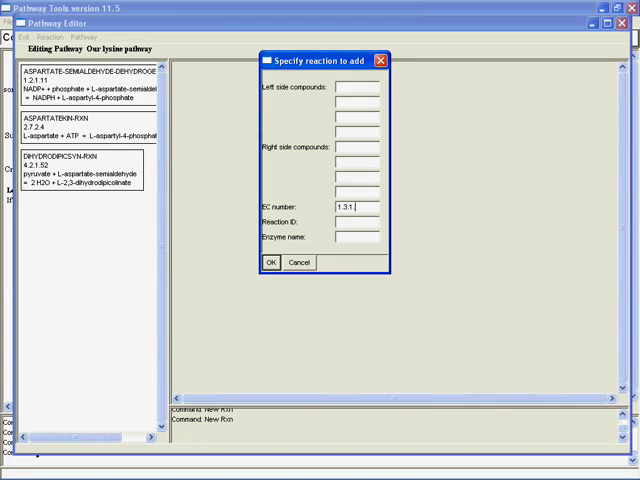
pyautogui.write('26')
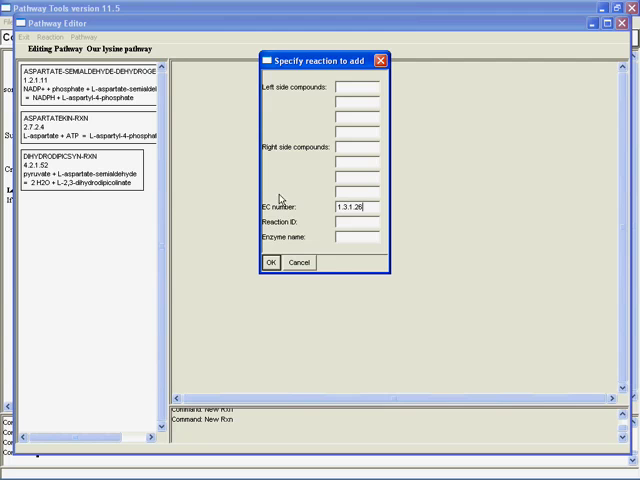
pyautogui.click(269, 262)
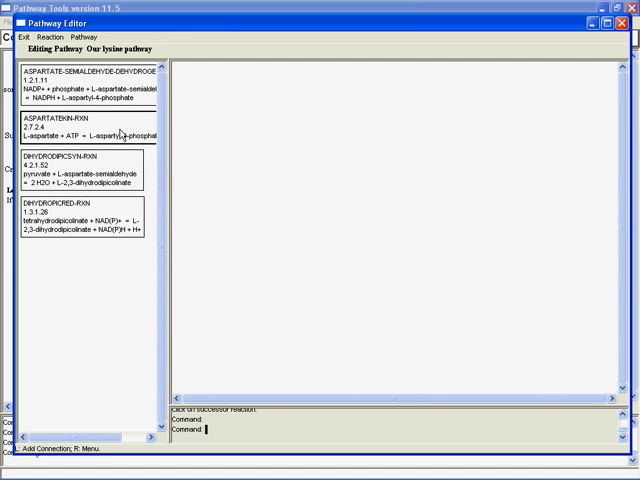
pyautogui.moveTo(250, 152)
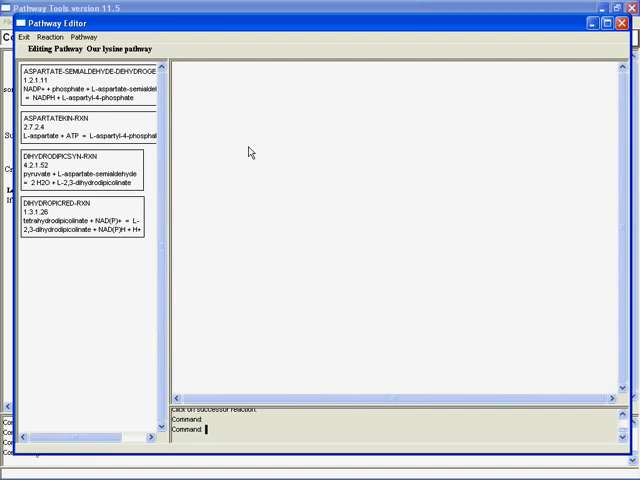
pyautogui.moveTo(218, 152)
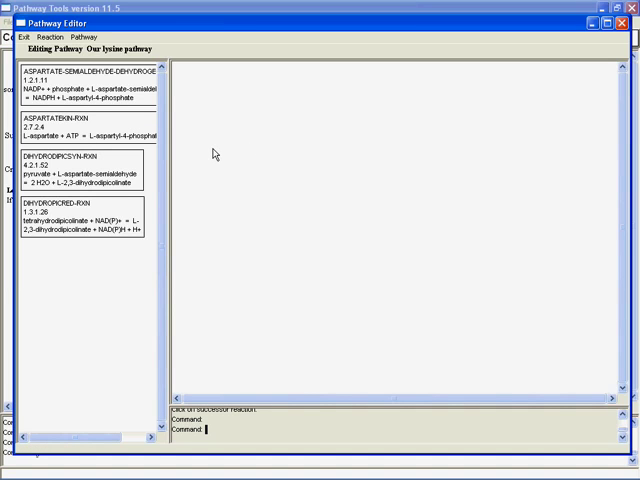
pyautogui.moveTo(180, 142)
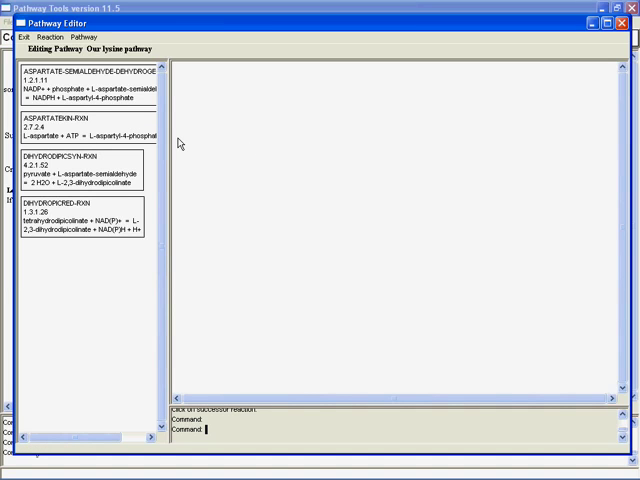
pyautogui.moveTo(108, 125)
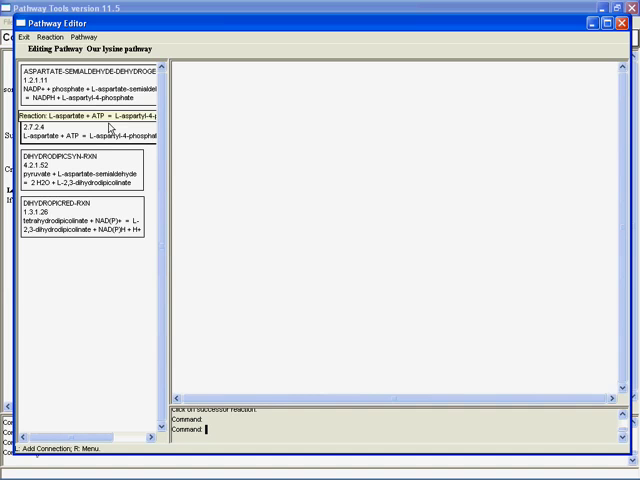
# Step: Link ASPARTATEKIN-RXN to its successor, the aspartate-semialdehyde dehydrogenase reaction
pyautogui.click(80, 125)
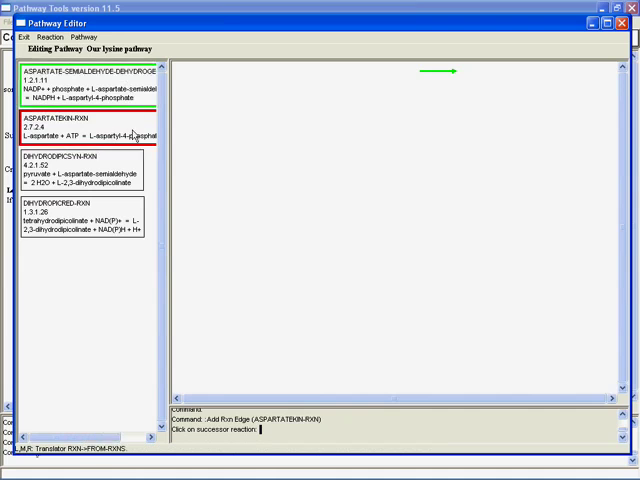
pyautogui.click(90, 78)
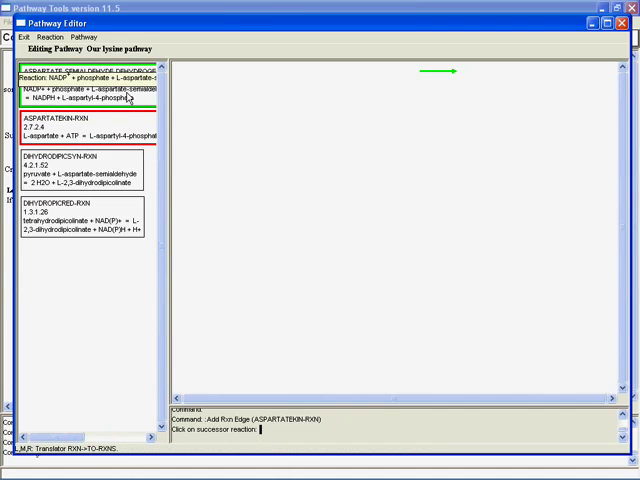
pyautogui.click(90, 130)
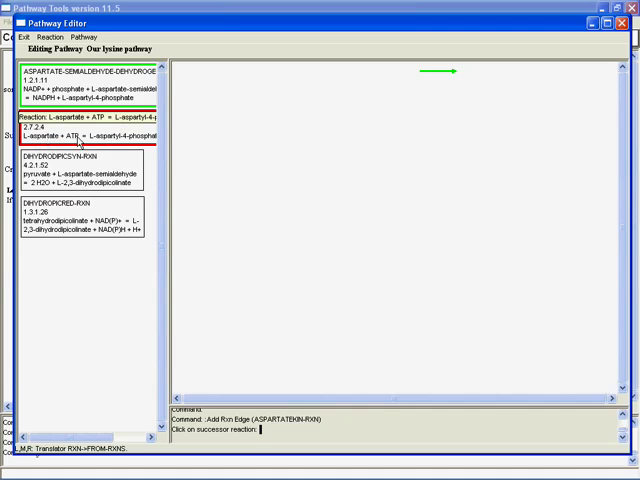
pyautogui.click(85, 130)
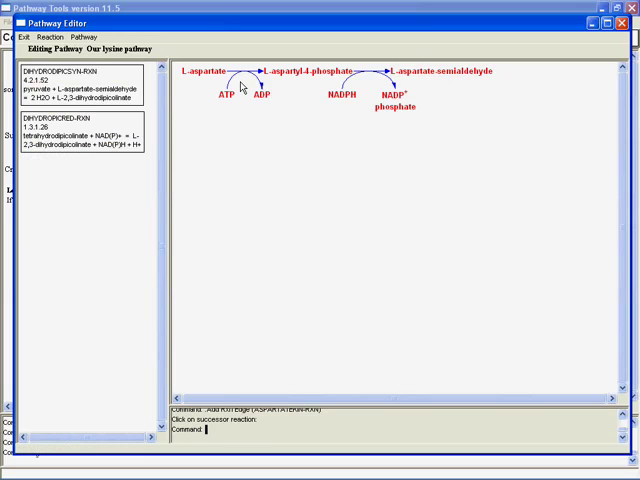
pyautogui.moveTo(352, 88)
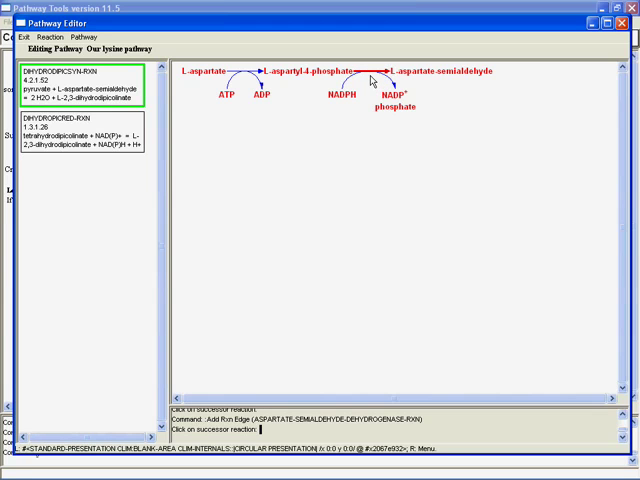
# Step: Start a link from the aspartate-semialdehyde dehydrogenase reaction toward DIHYDRODIPICSYN-RXN
pyautogui.click(222, 93)
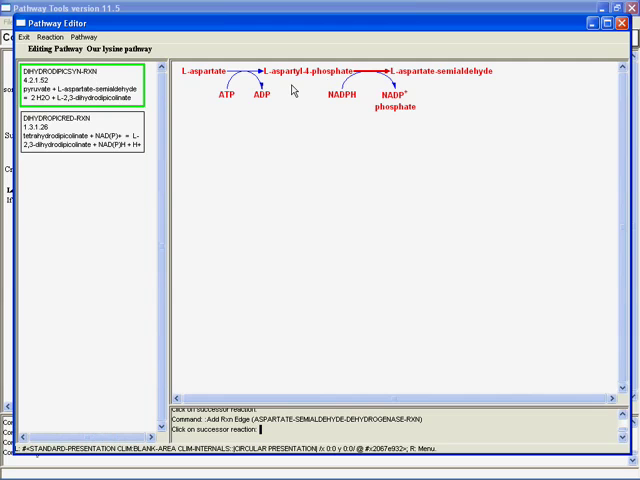
pyautogui.moveTo(295, 88)
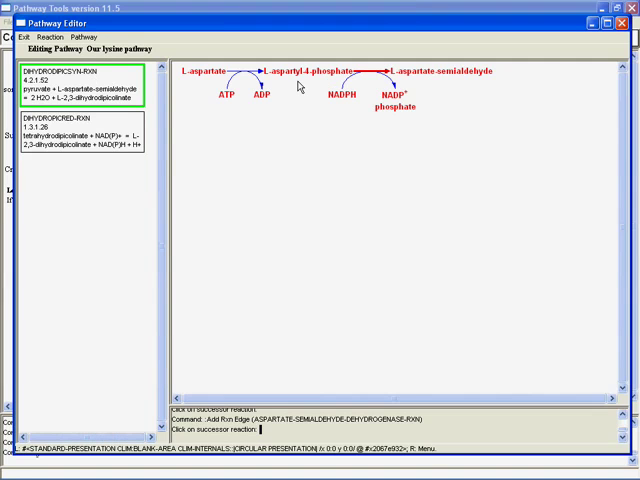
pyautogui.moveTo(455, 92)
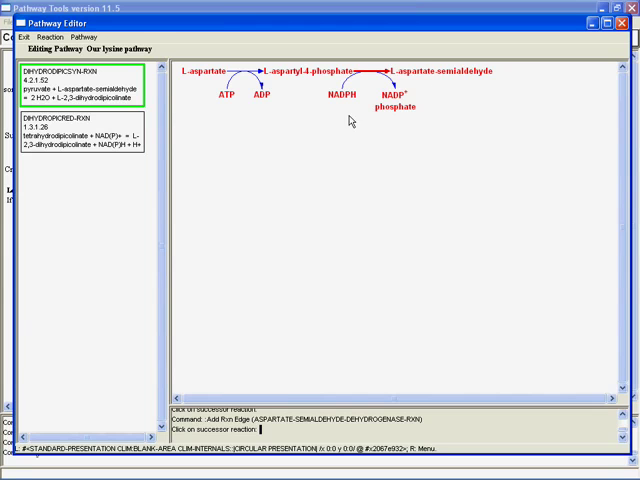
pyautogui.moveTo(426, 126)
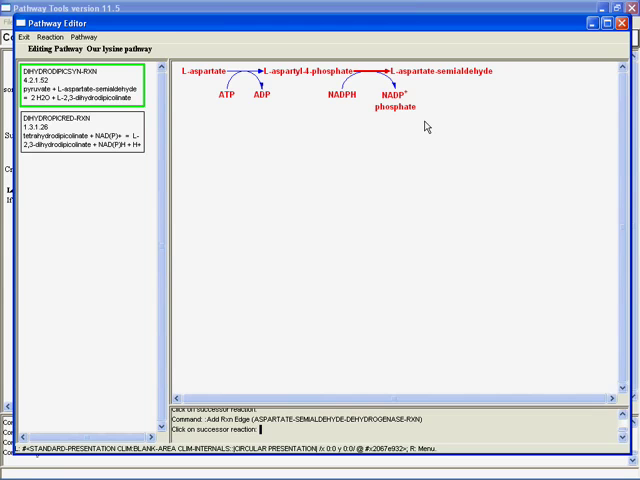
pyautogui.moveTo(377, 86)
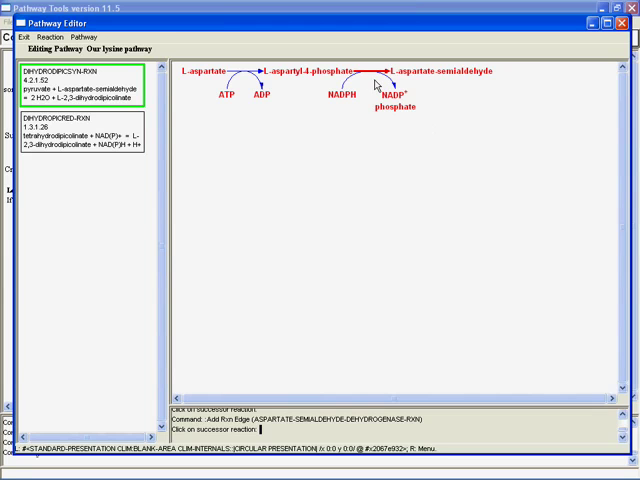
pyautogui.moveTo(198, 118)
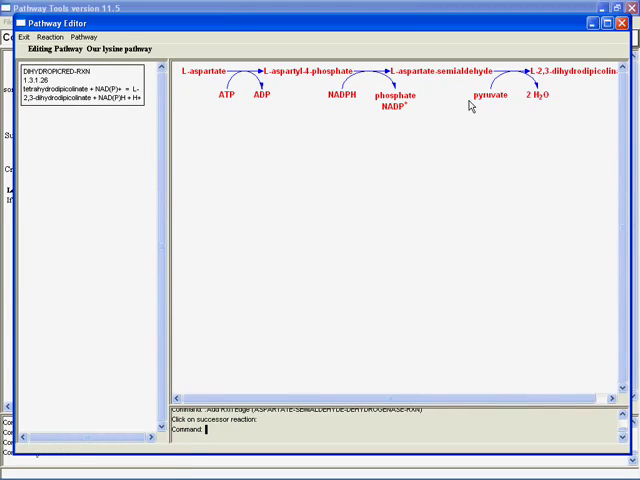
pyautogui.moveTo(515, 72)
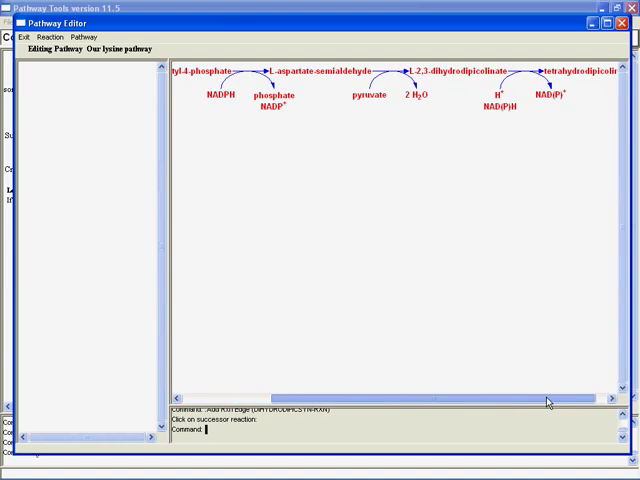
# Step: Scroll the diagram left to check the four-reaction chain to tetrahydrodipicolinate
pyautogui.hscroll(-3)
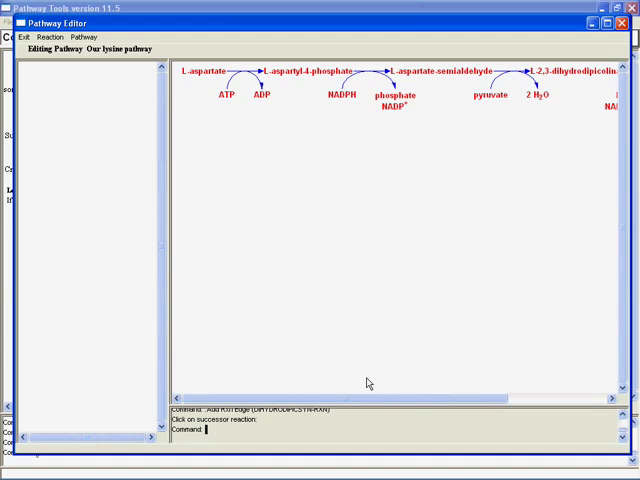
pyautogui.moveTo(364, 381)
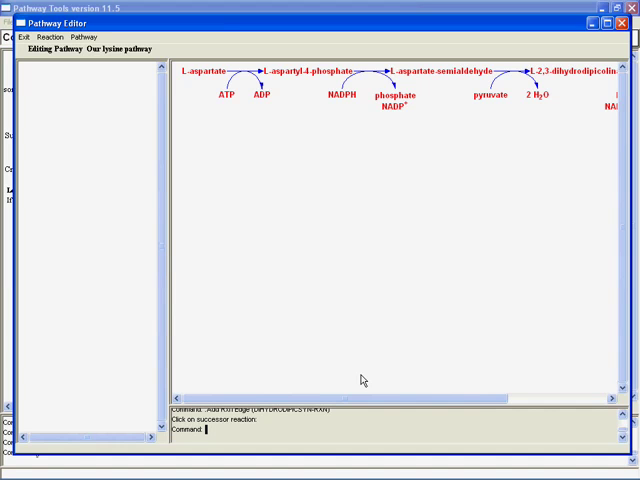
pyautogui.moveTo(72, 120)
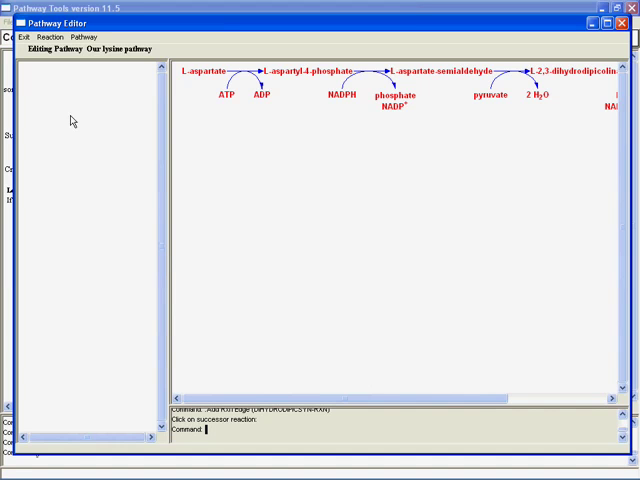
# Step: Glance at the Reaction menu, then open the Exit menu of the Pathway Editor
pyautogui.click(45, 37)
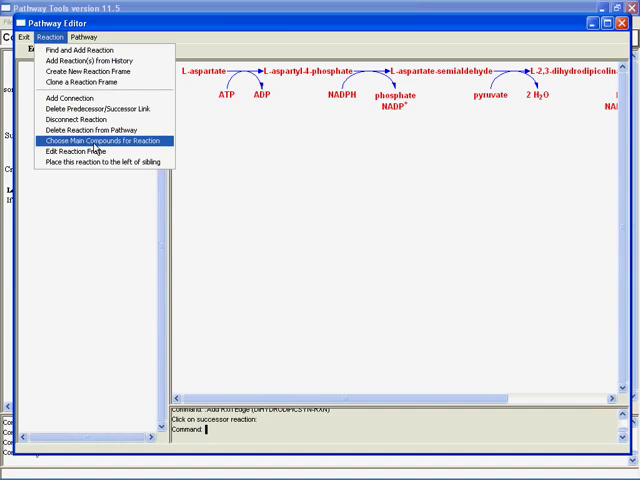
pyautogui.moveTo(97, 129)
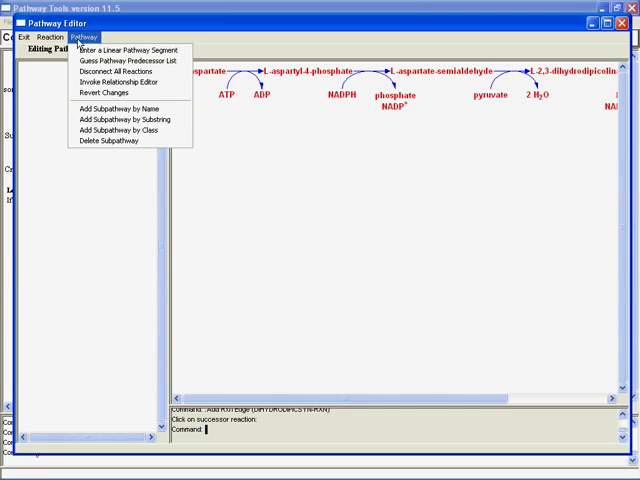
pyautogui.click(13, 37)
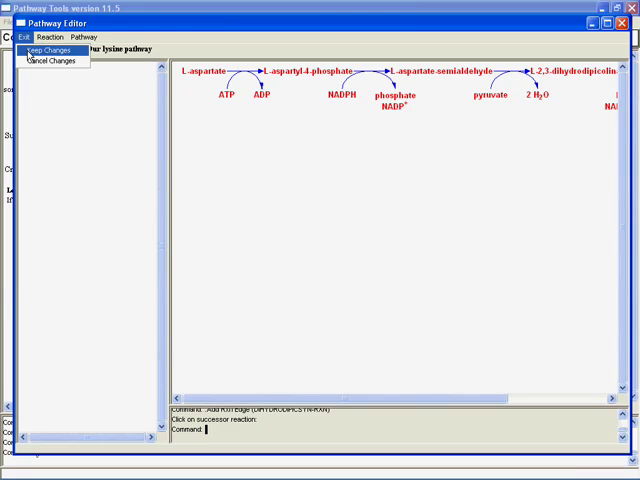
# Step: Choose Keep Changes to save edits and display Our lysine pathway for C. burnetii
pyautogui.click(47, 47)
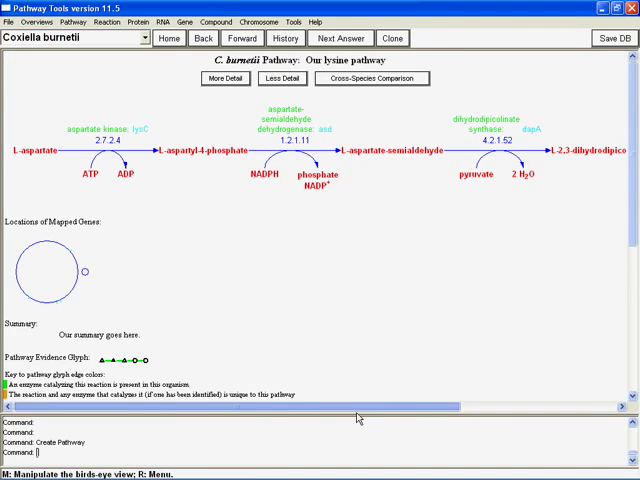
pyautogui.moveTo(86, 303)
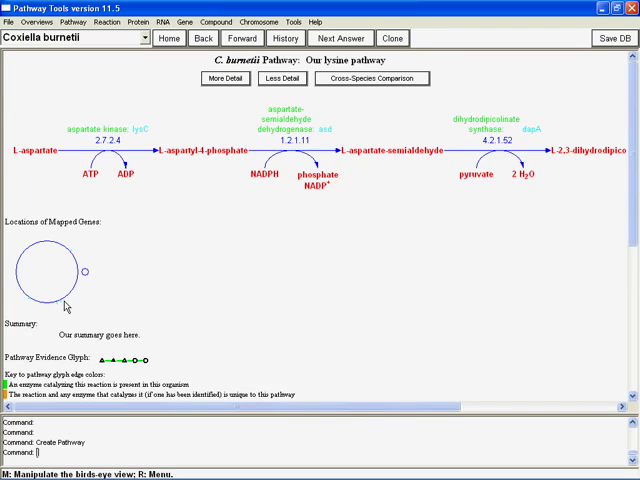
pyautogui.moveTo(122, 369)
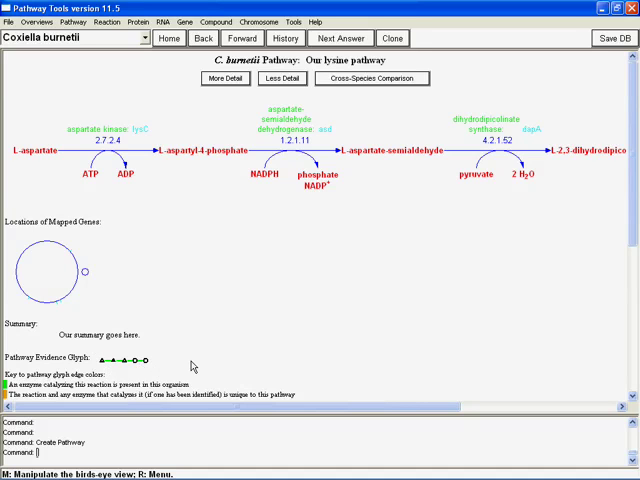
pyautogui.moveTo(252, 380)
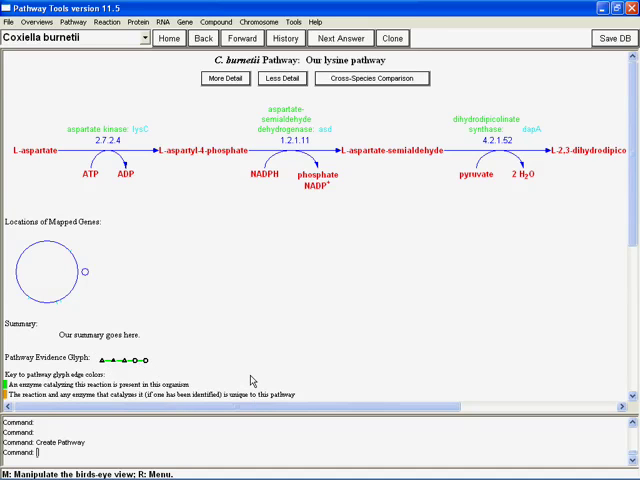
pyautogui.moveTo(358, 334)
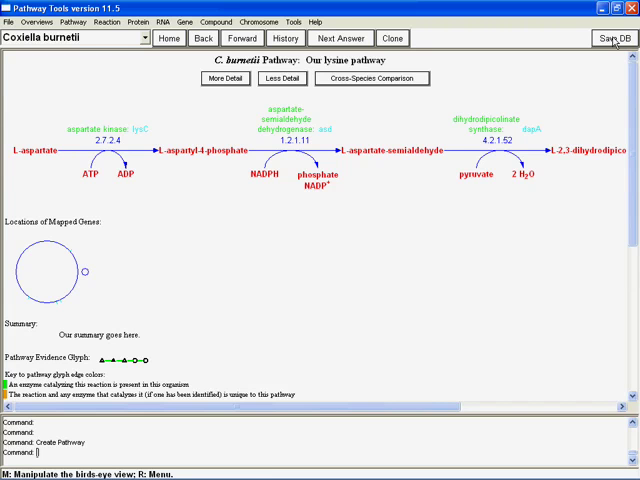
pyautogui.moveTo(635, 262)
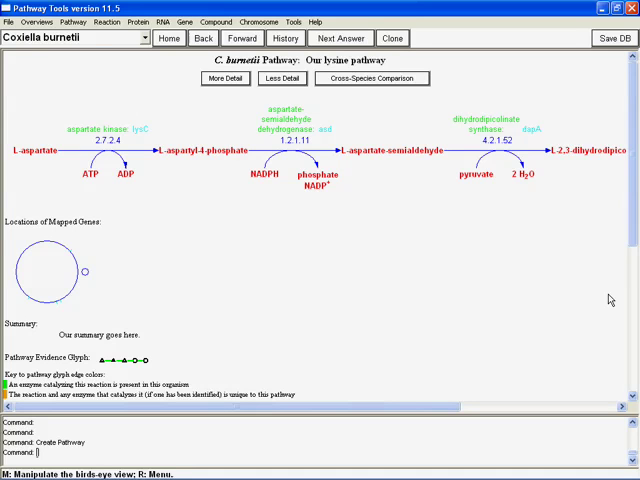
# Step: Scroll the Our lysine pathway page sideways toward the operations for PWY459-34
pyautogui.hscroll(3)
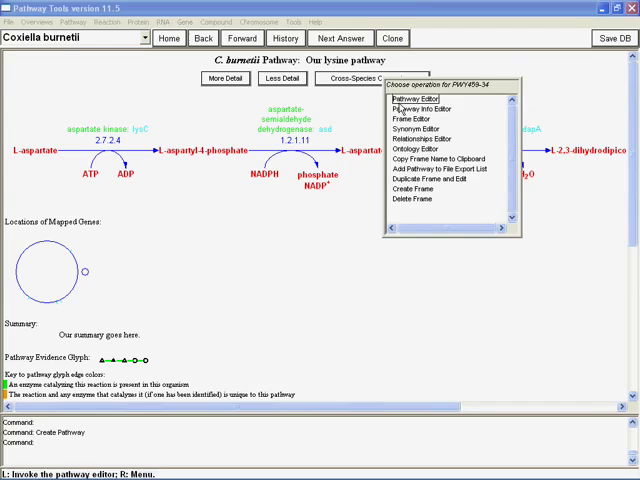
# Step: Open the Pathway Info Editor and scroll through its common name and summary fields
pyautogui.click(417, 97)
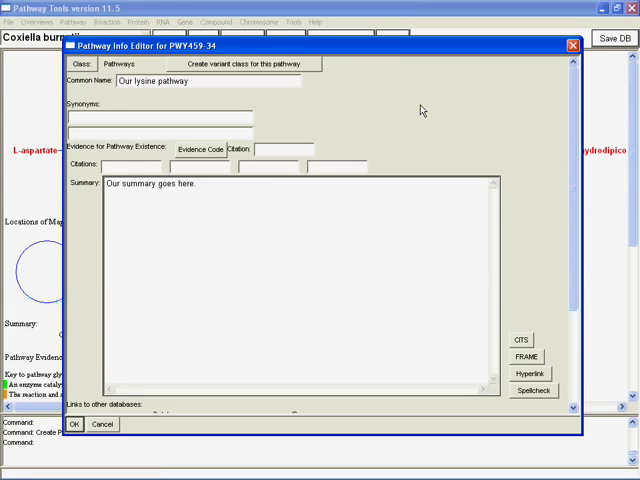
pyautogui.scroll(-3)
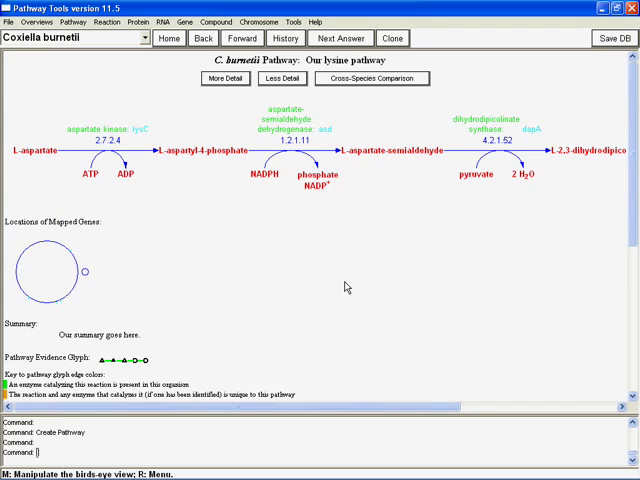
pyautogui.moveTo(337, 290)
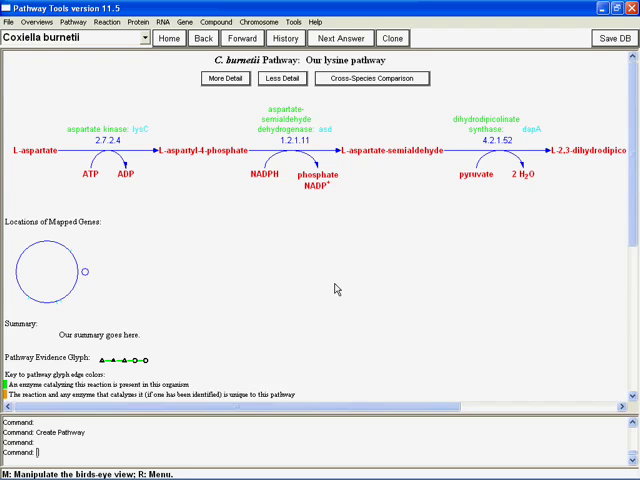